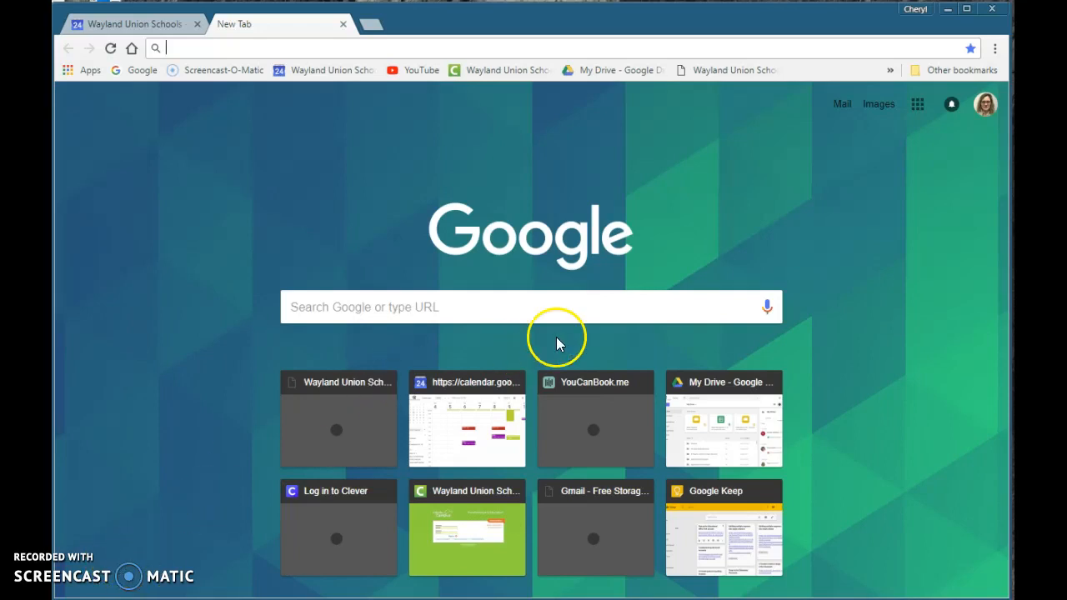
mouse_move(915, 26)
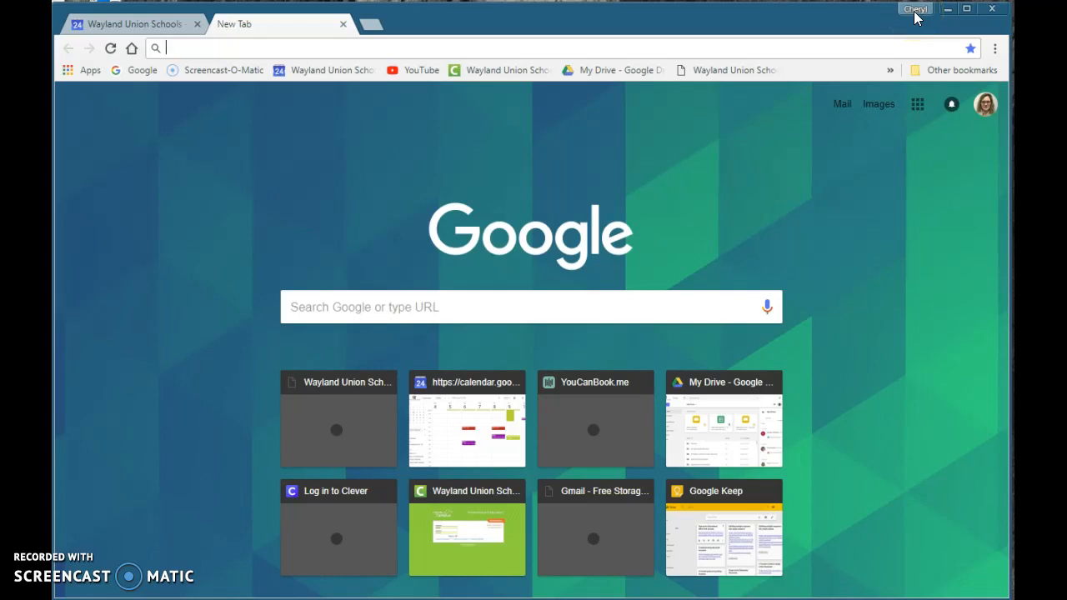
Show the signed-in account and people options from the profile name button
click(914, 9)
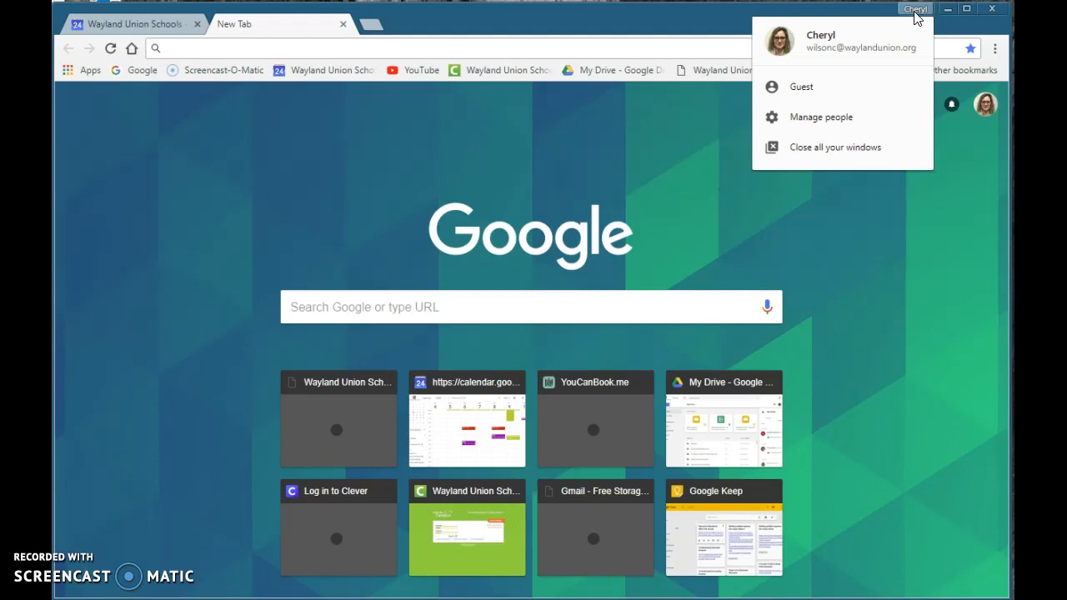
mouse_move(1004, 62)
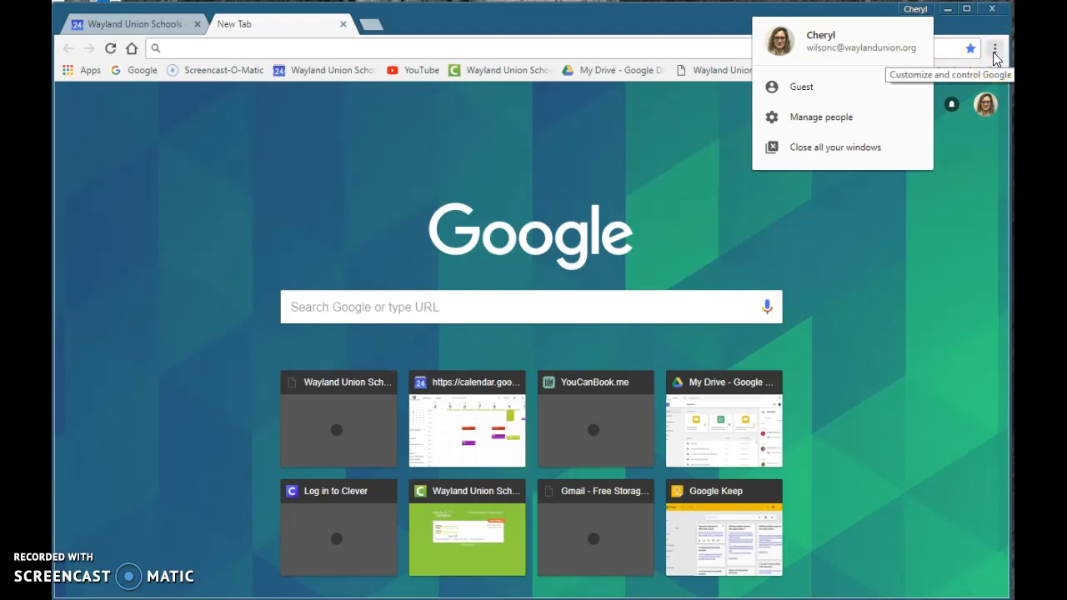
Open Chrome Settings and scroll through the People and Appearance sections
click(993, 47)
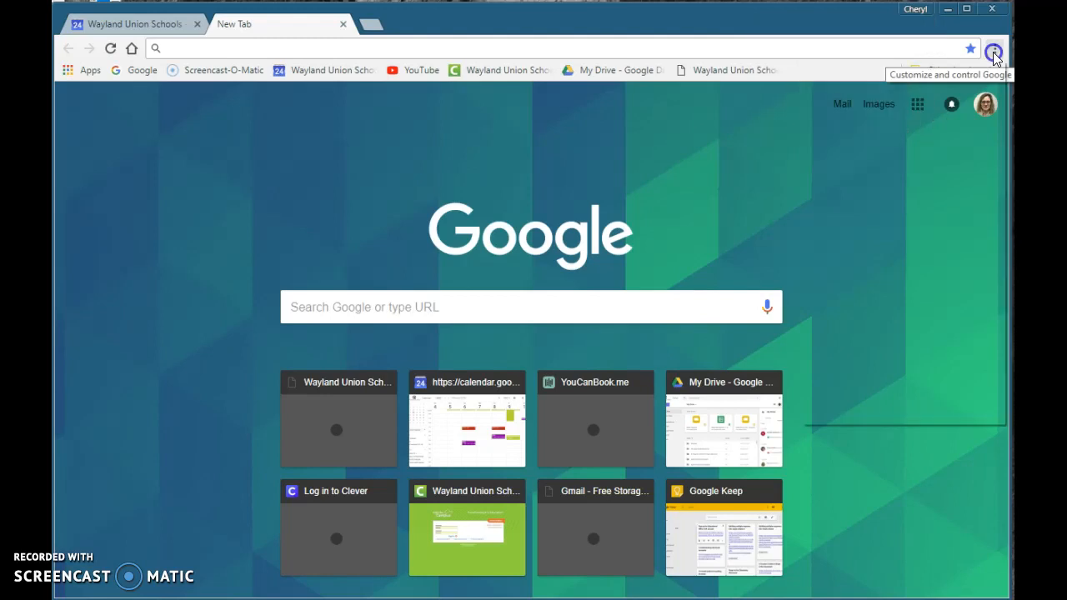
click(993, 48)
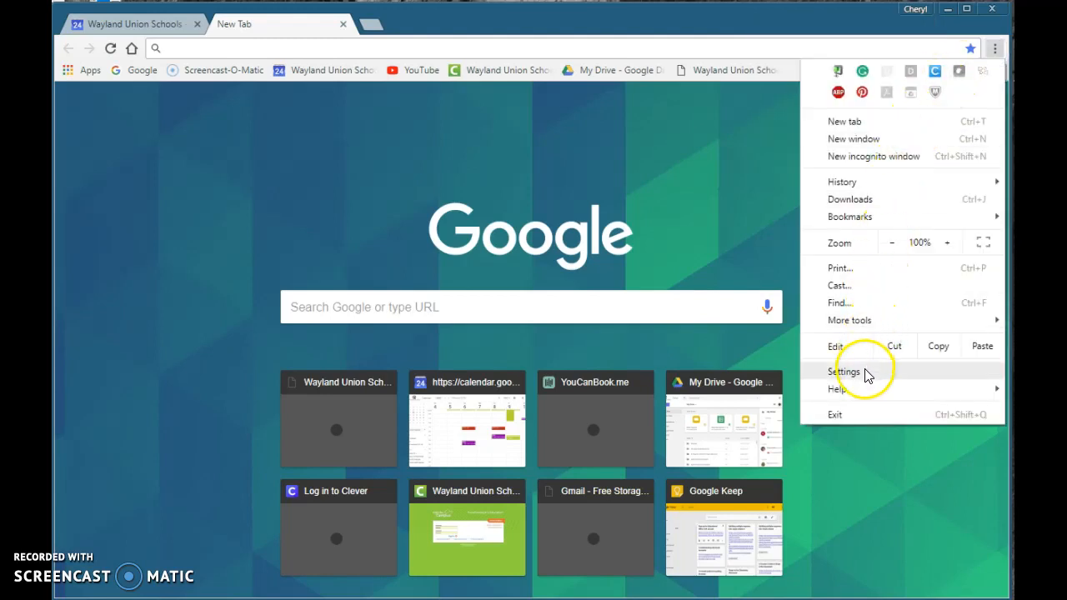
click(843, 371)
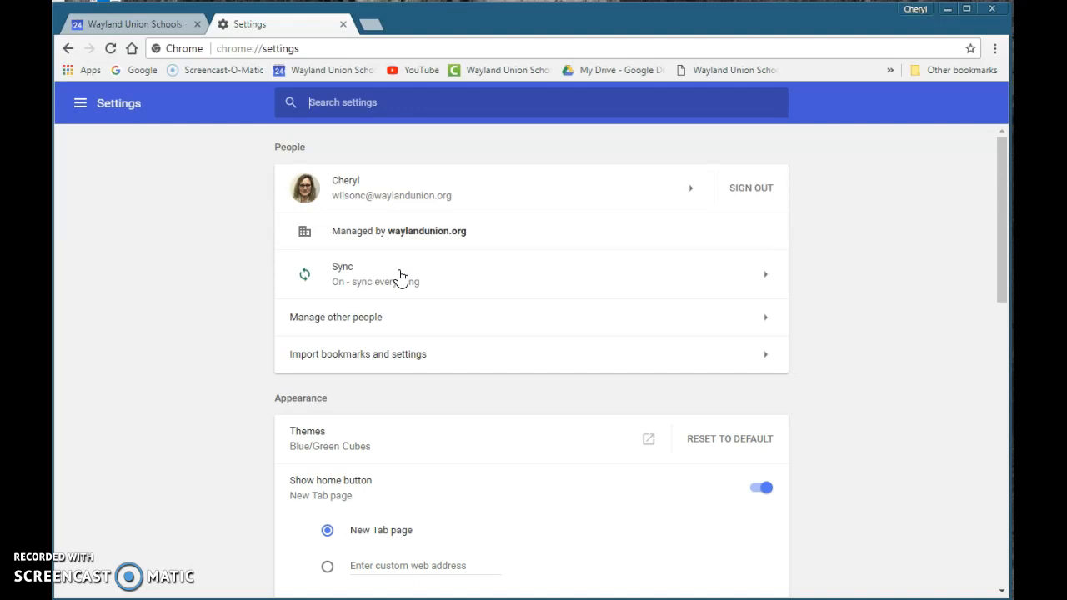
scroll(down, 3)
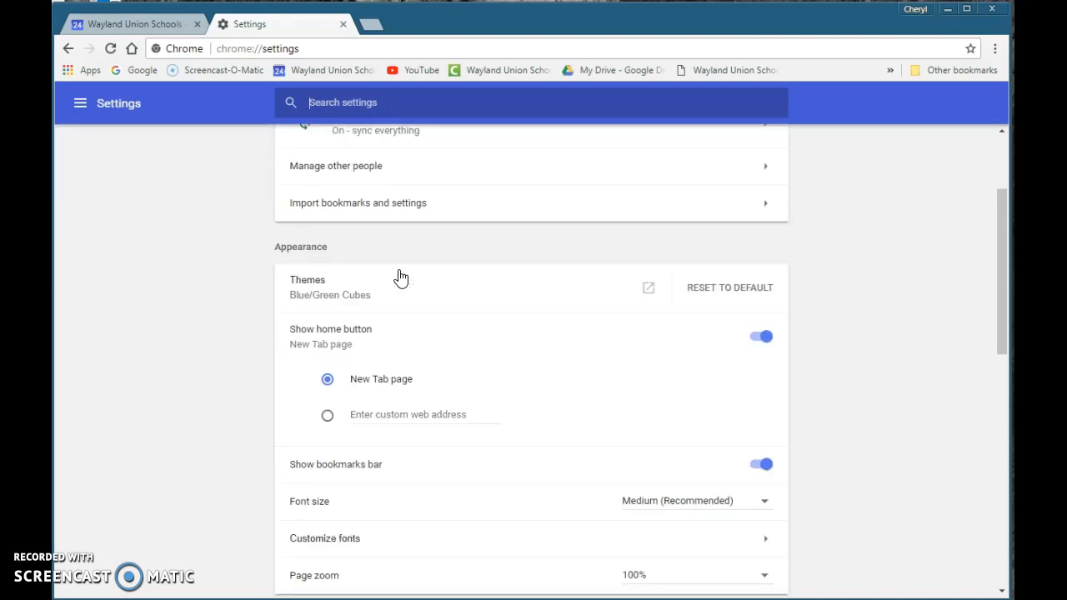
scroll(down, 3)
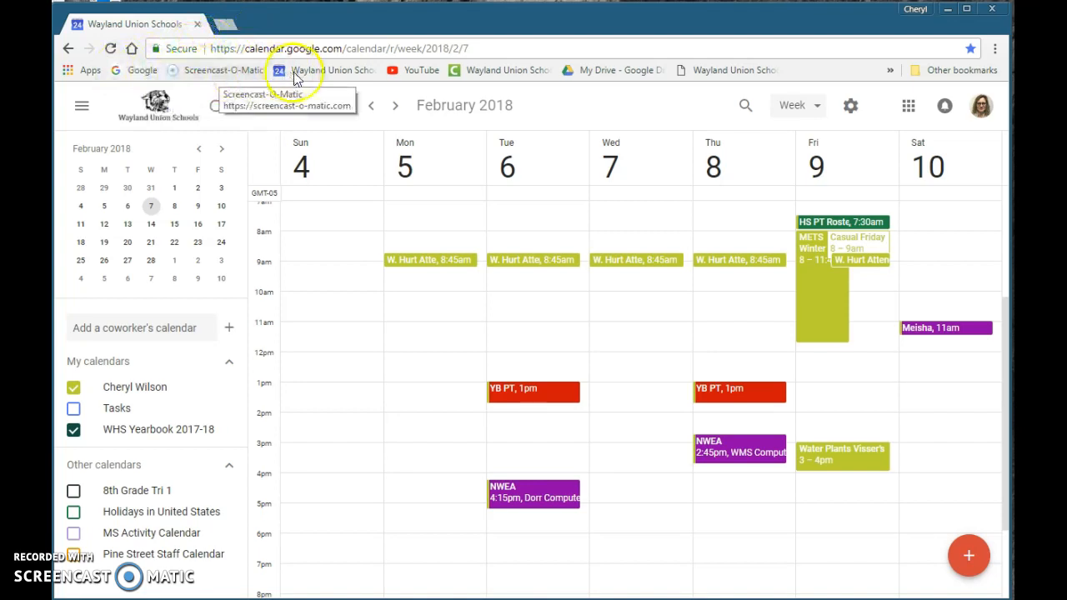
mouse_move(583, 70)
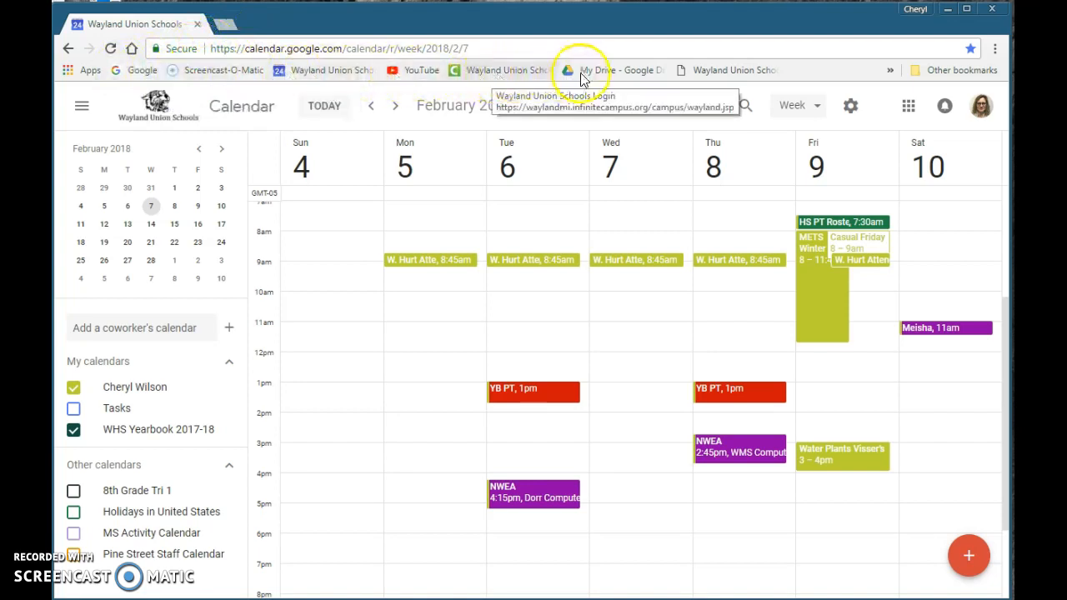
mouse_move(719, 70)
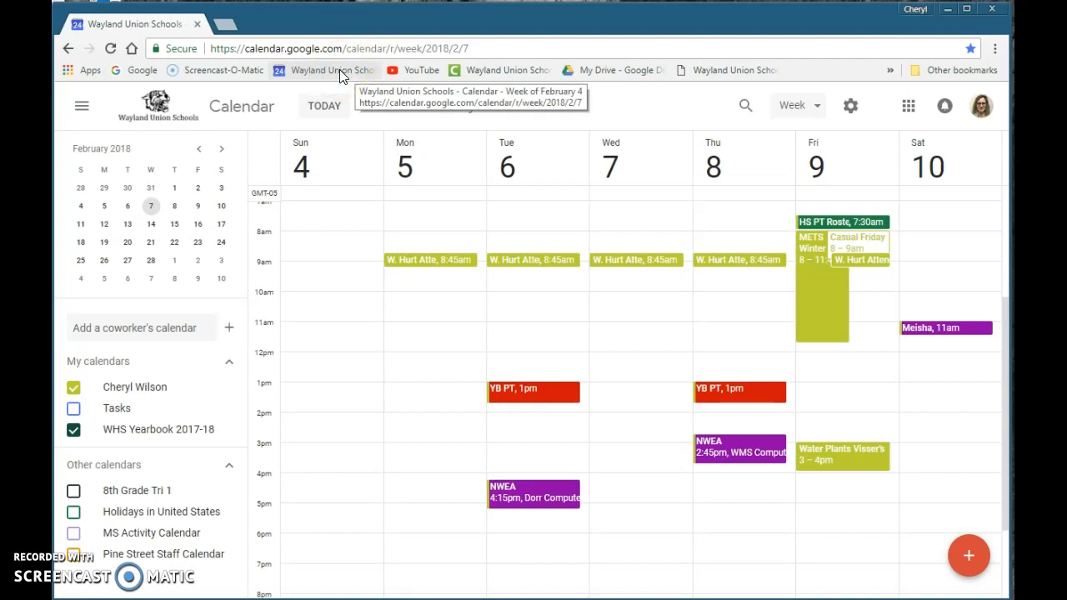
Bring up the context menu on the Google Calendar bookmark to delete it
right_click(332, 70)
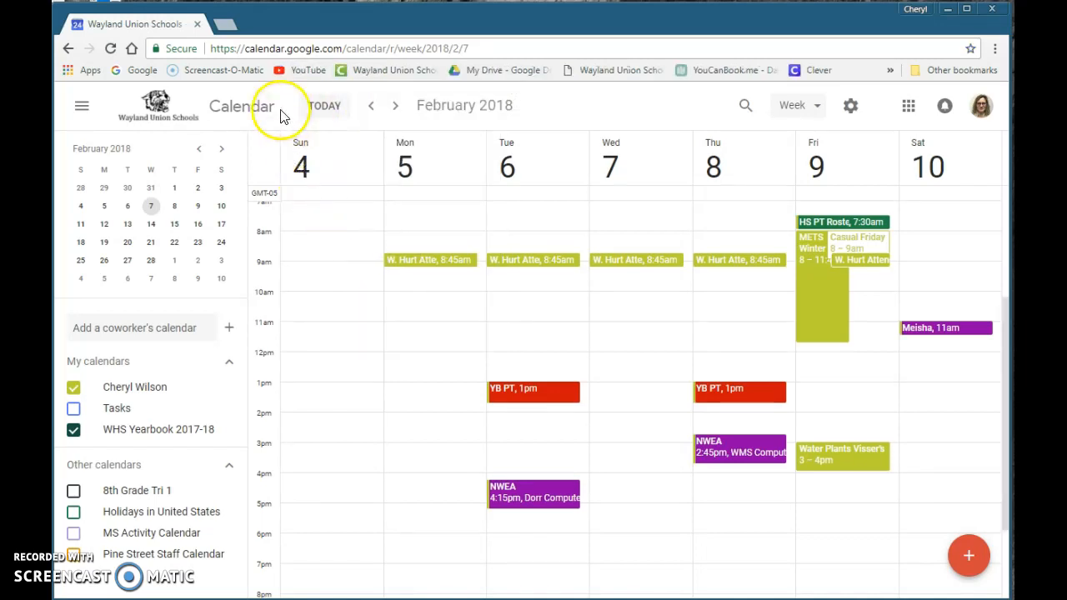
mouse_move(323, 49)
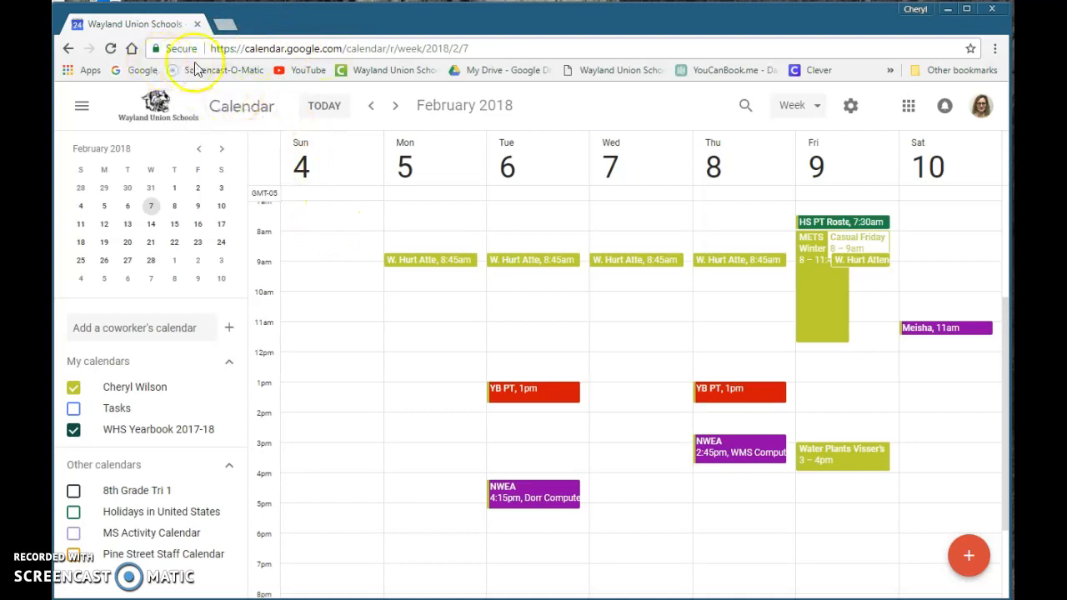
mouse_move(500, 70)
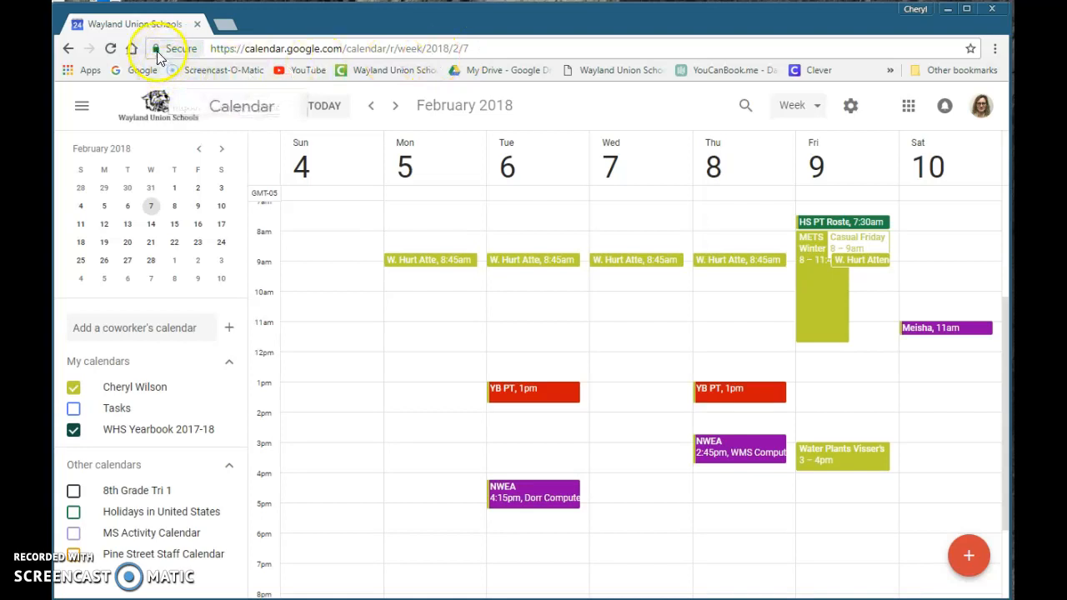
mouse_move(155, 48)
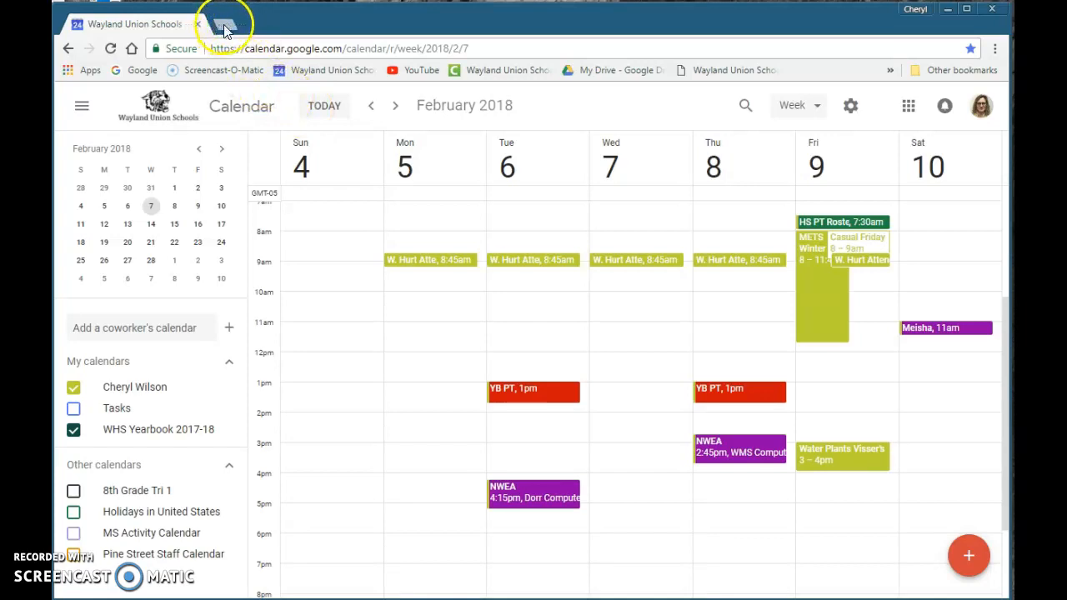
Open a new tab showing the most-visited thumbnails
click(222, 23)
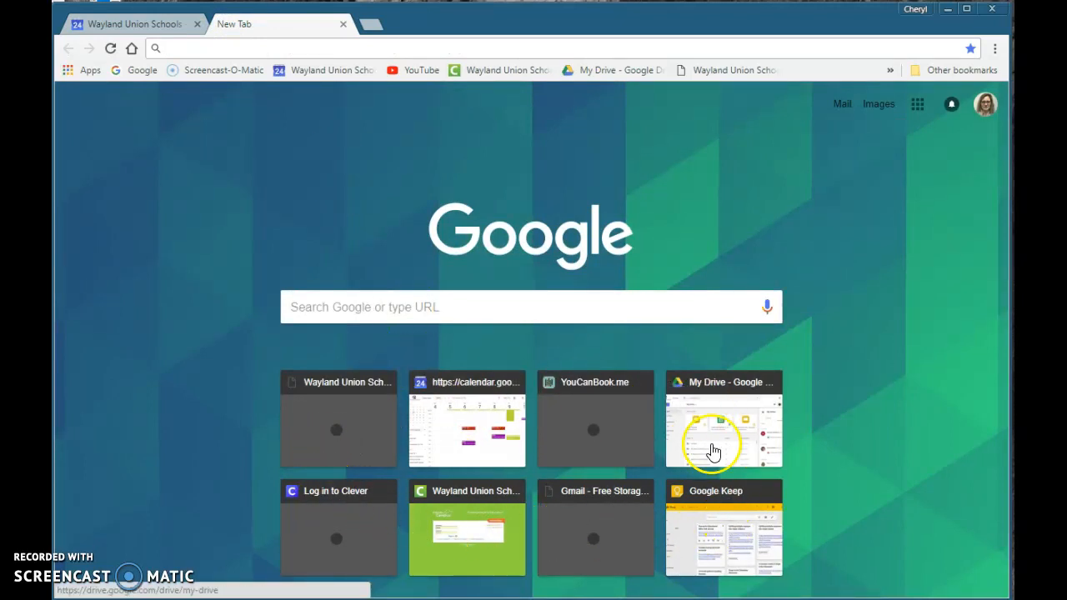
mouse_move(699, 498)
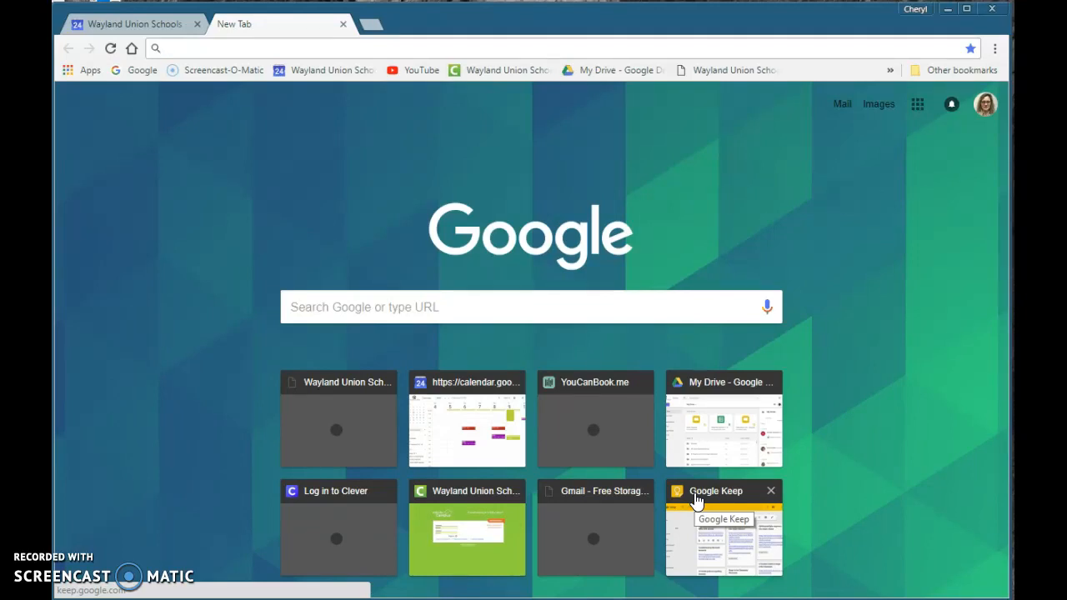
mouse_move(467, 490)
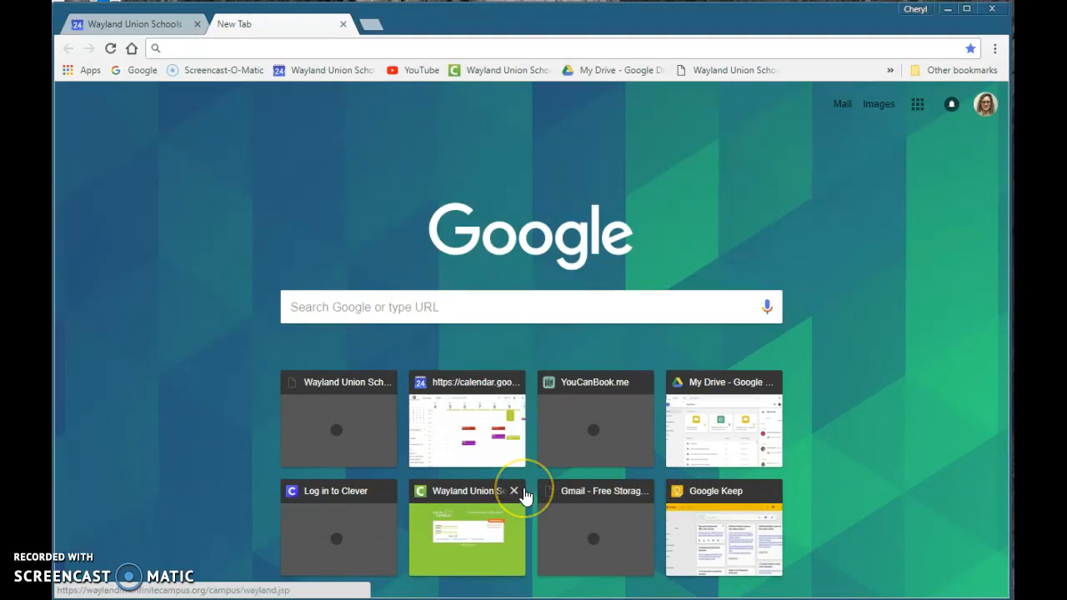
mouse_move(508, 396)
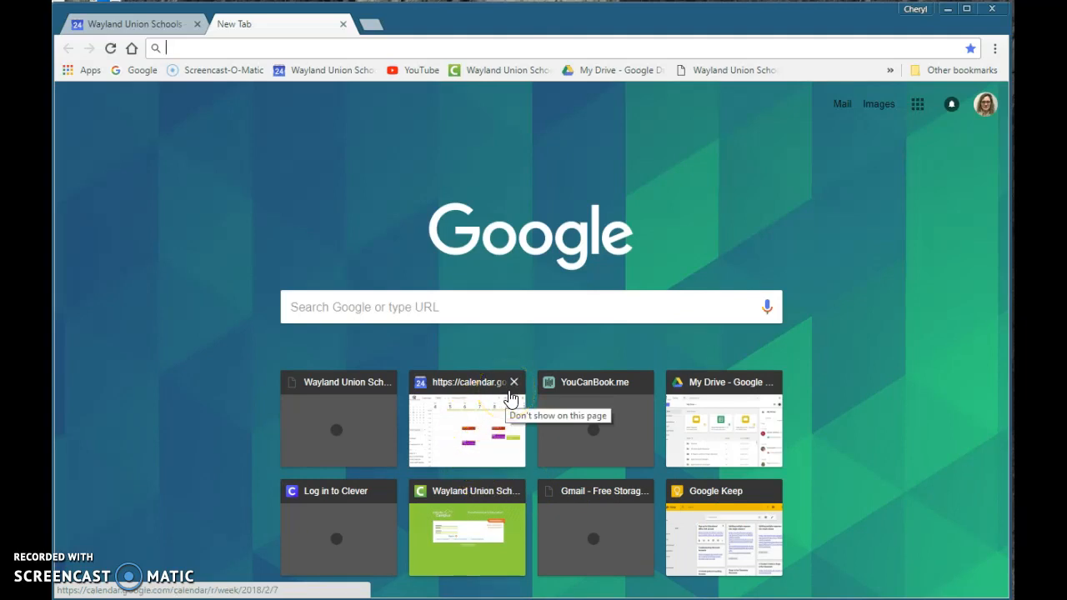
mouse_move(642, 491)
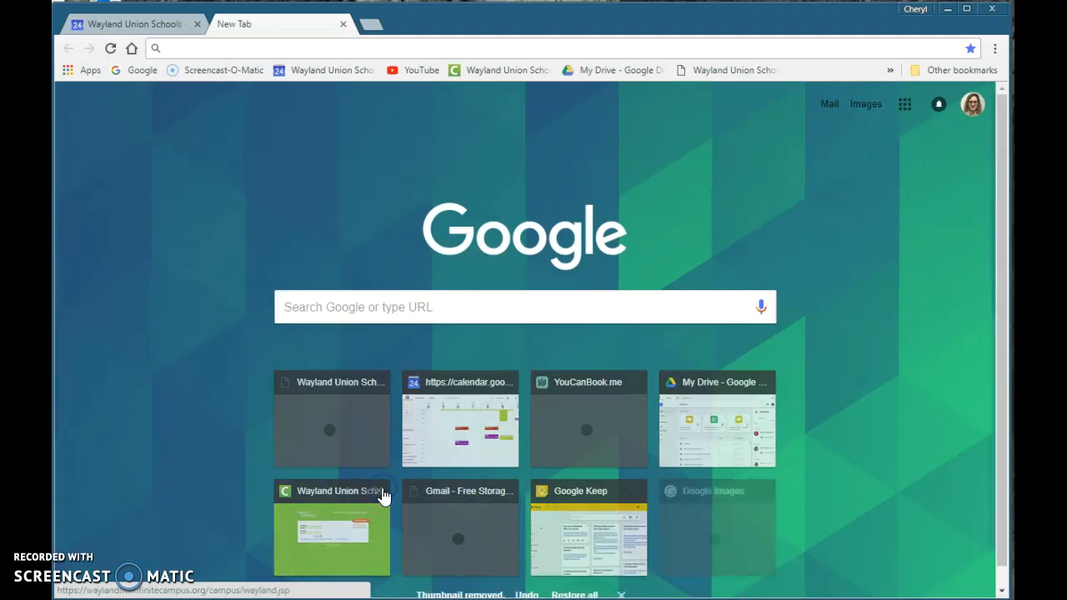
mouse_move(717, 538)
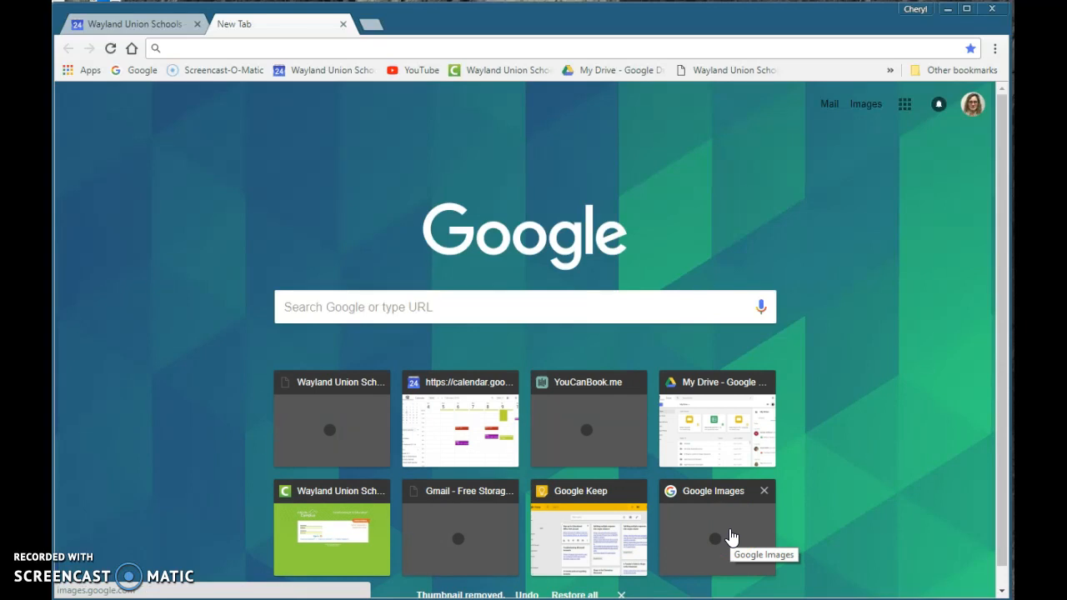
mouse_move(733, 537)
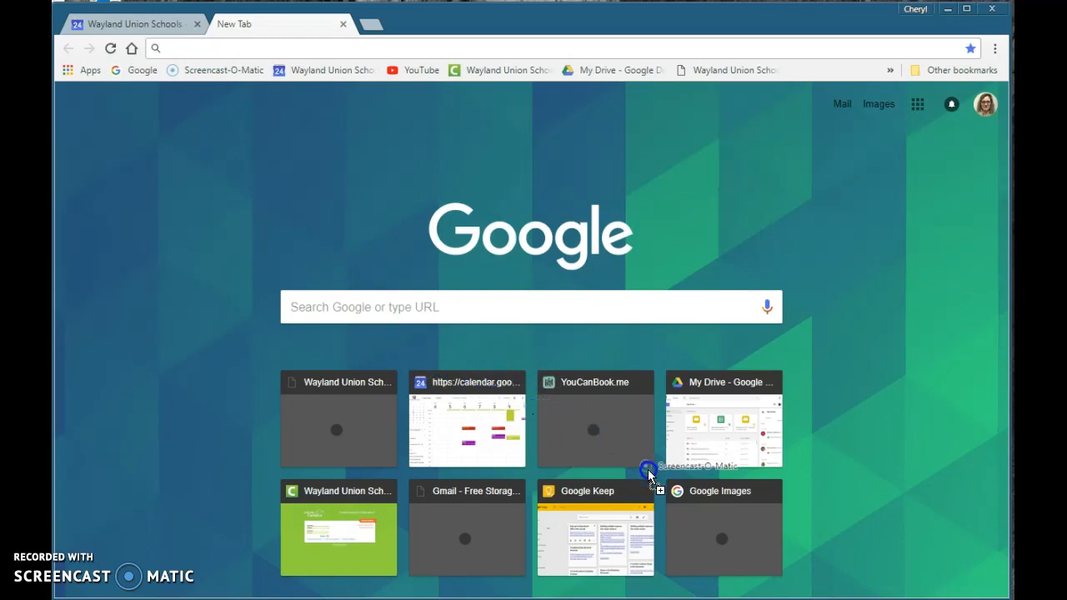
mouse_move(692, 550)
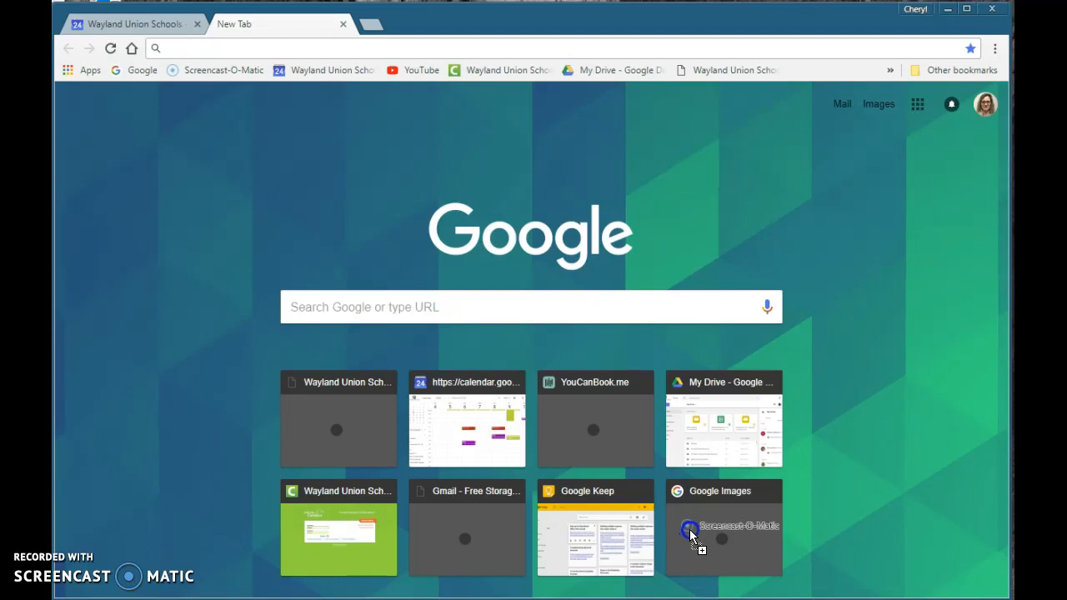
Load the Screencast-O-Matic site, then open new tabs until its thumbnail appears
click(722, 529)
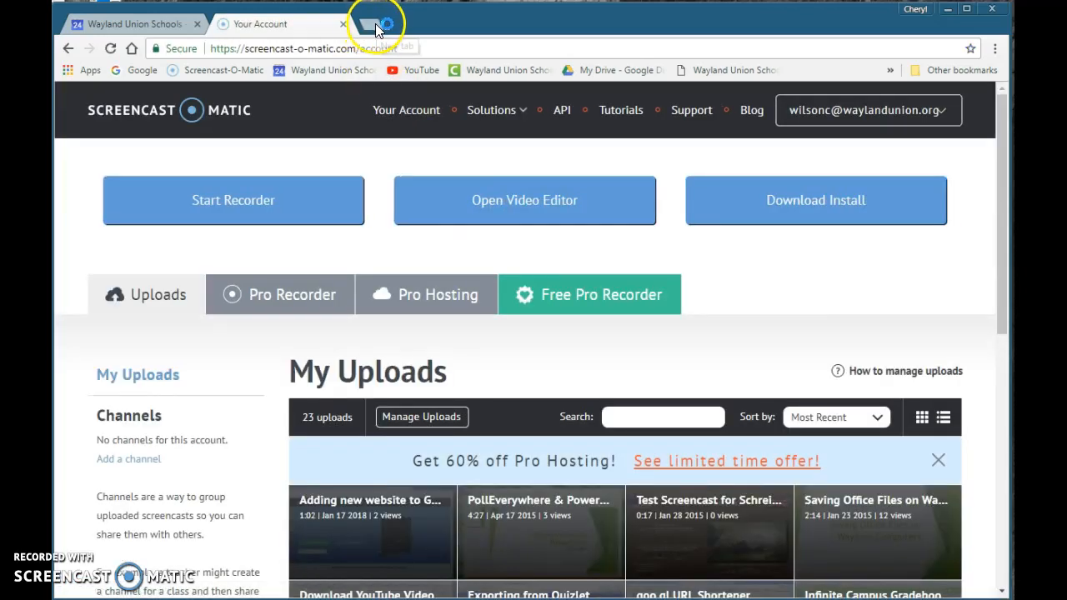
click(378, 24)
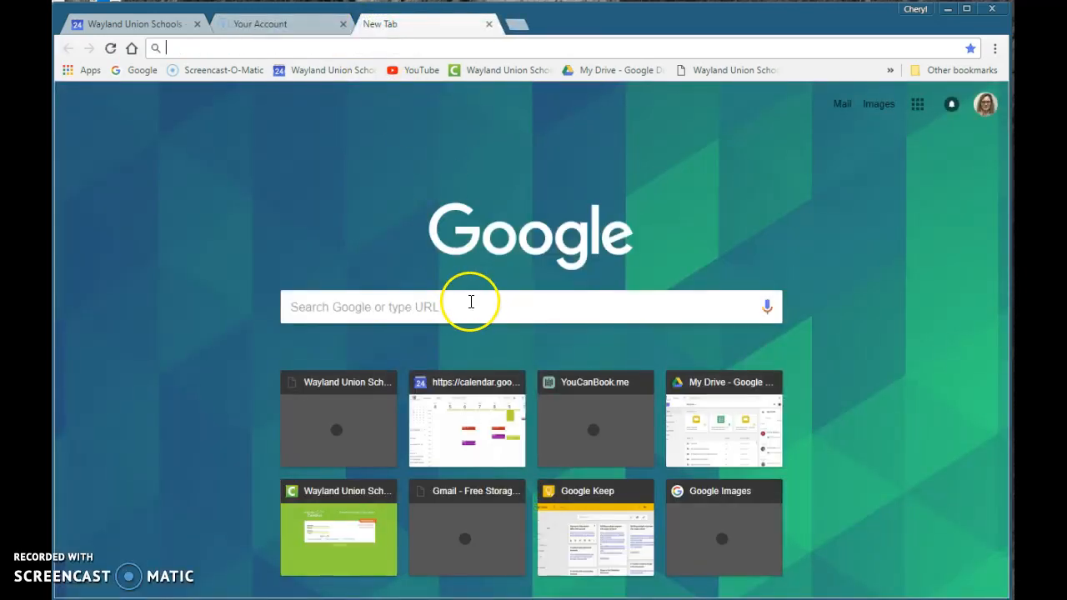
mouse_move(354, 168)
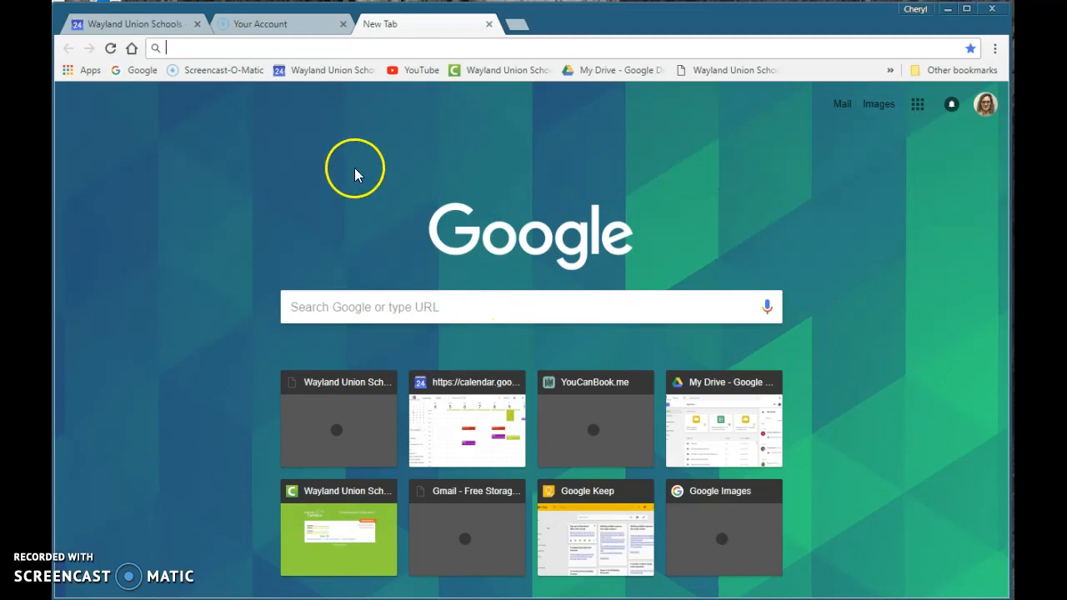
mouse_move(188, 77)
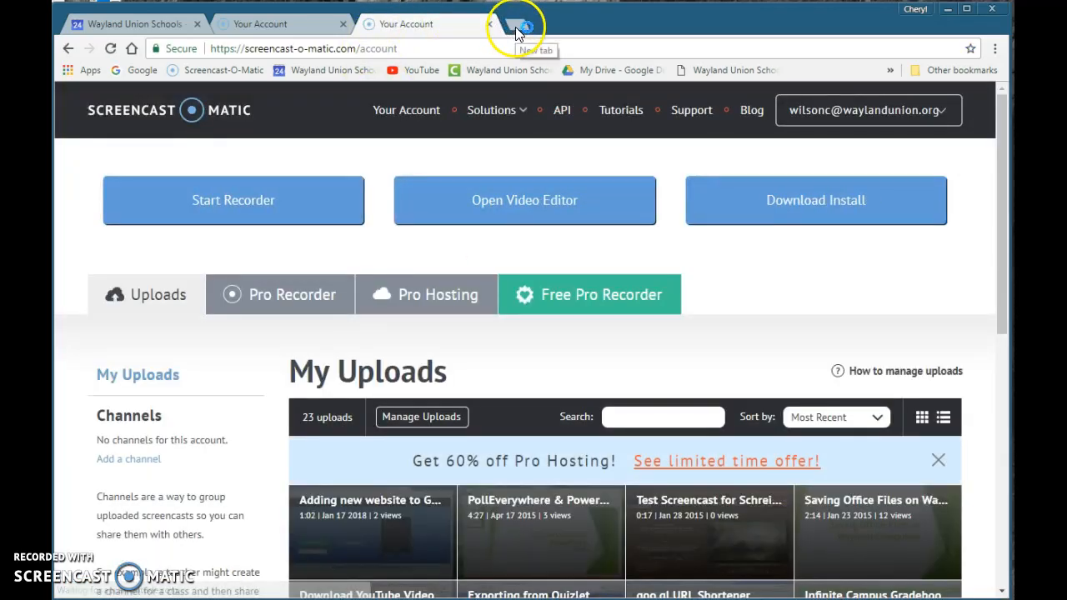
click(524, 23)
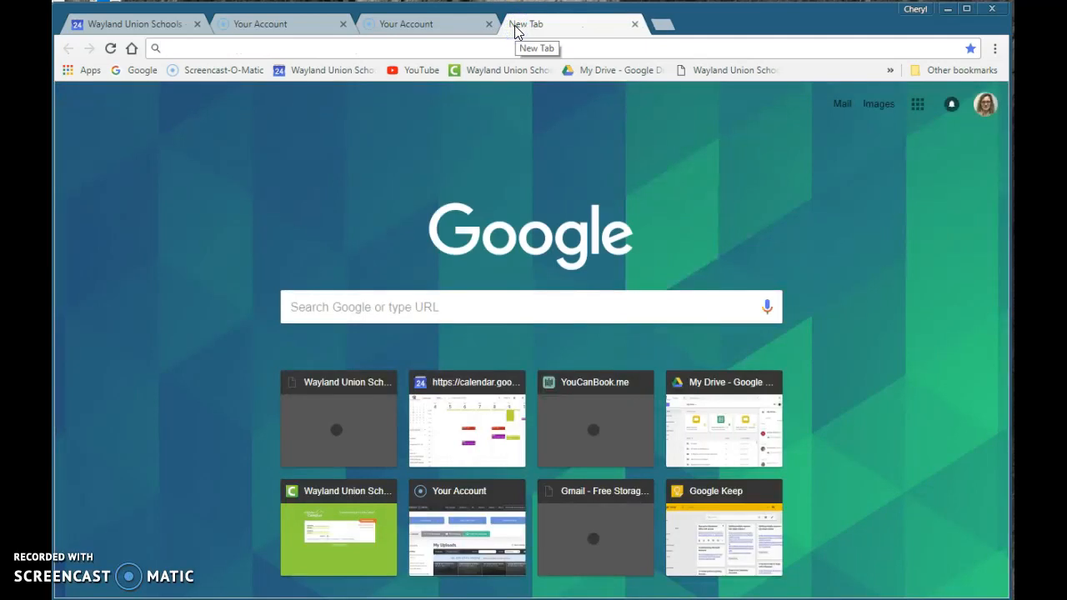
mouse_move(467, 490)
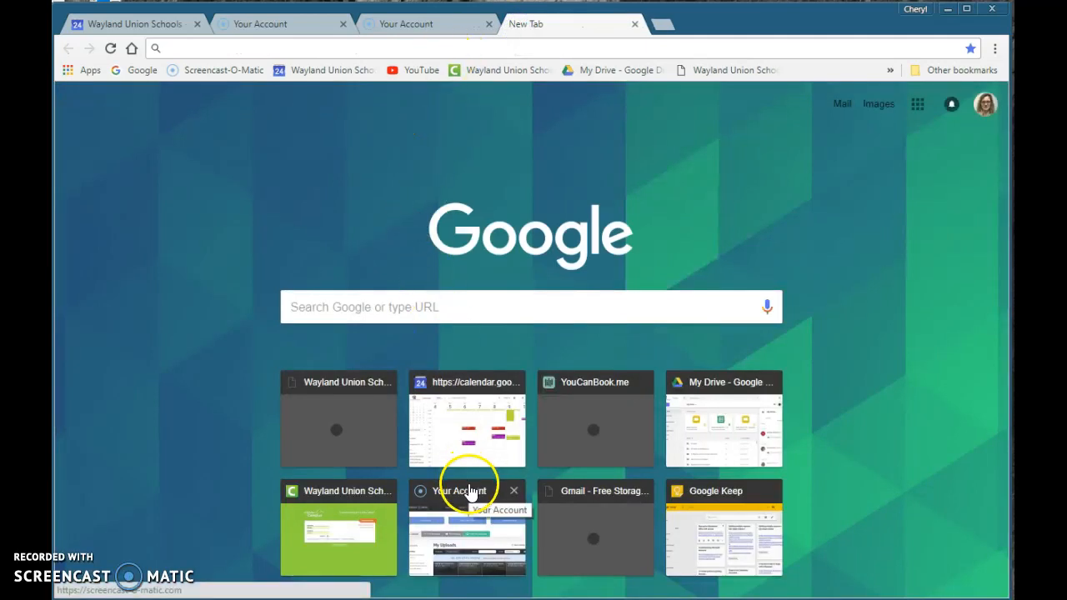
mouse_move(704, 508)
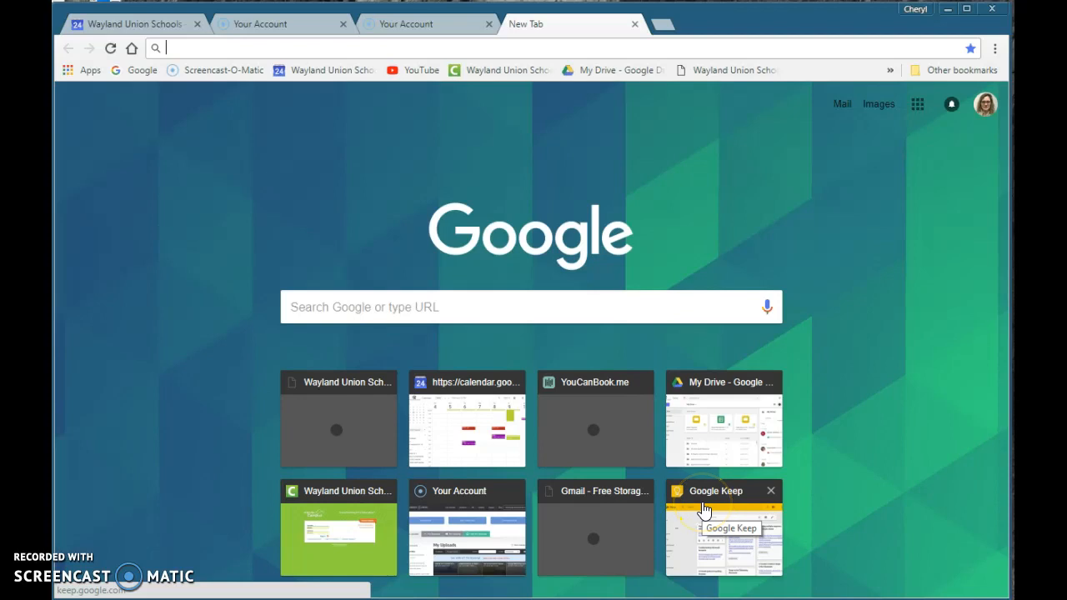
mouse_move(482, 499)
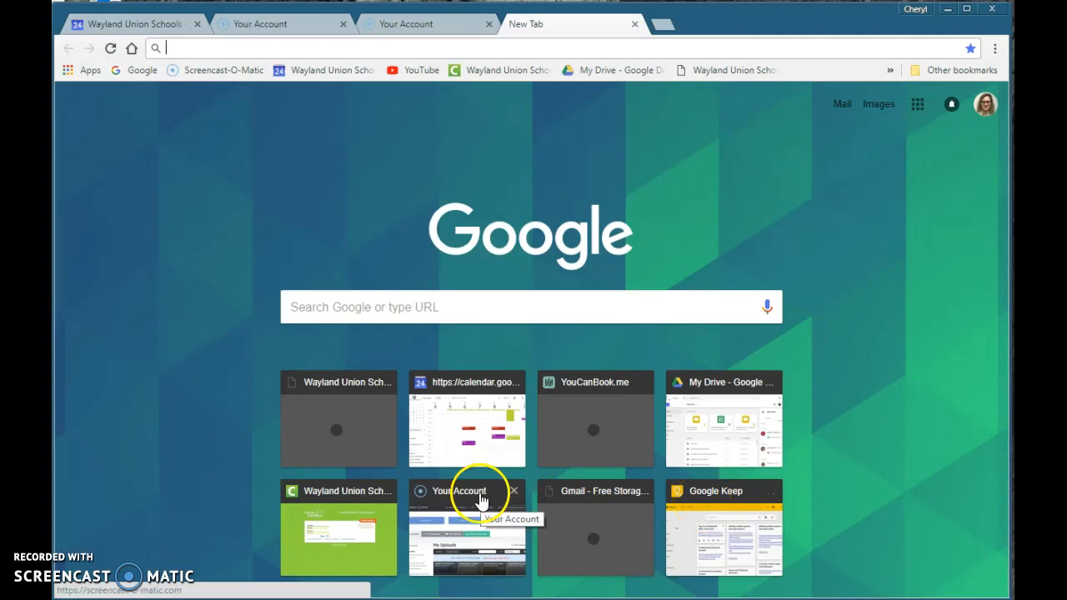